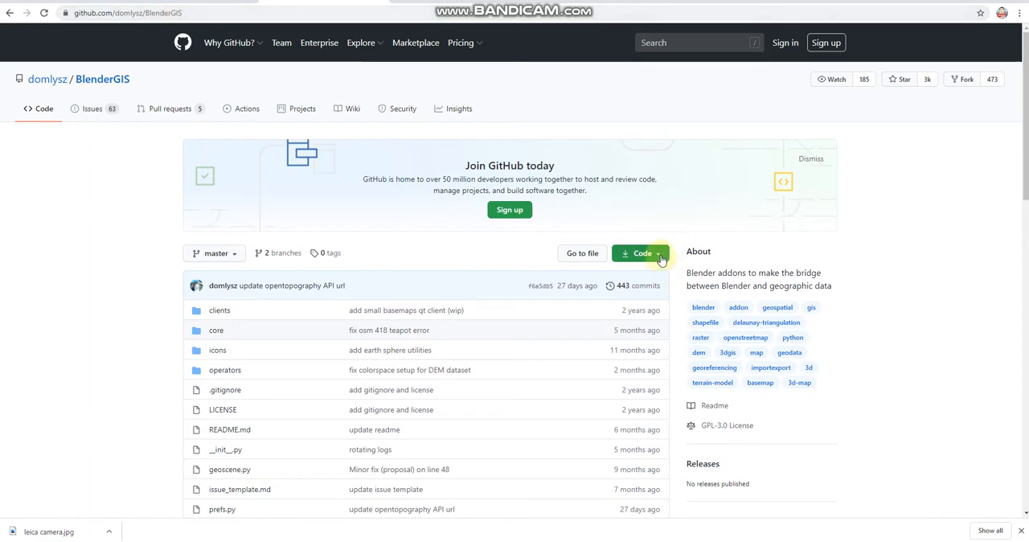
Get the BlenderGIS ZIP from the repository's Code download options
click(640, 254)
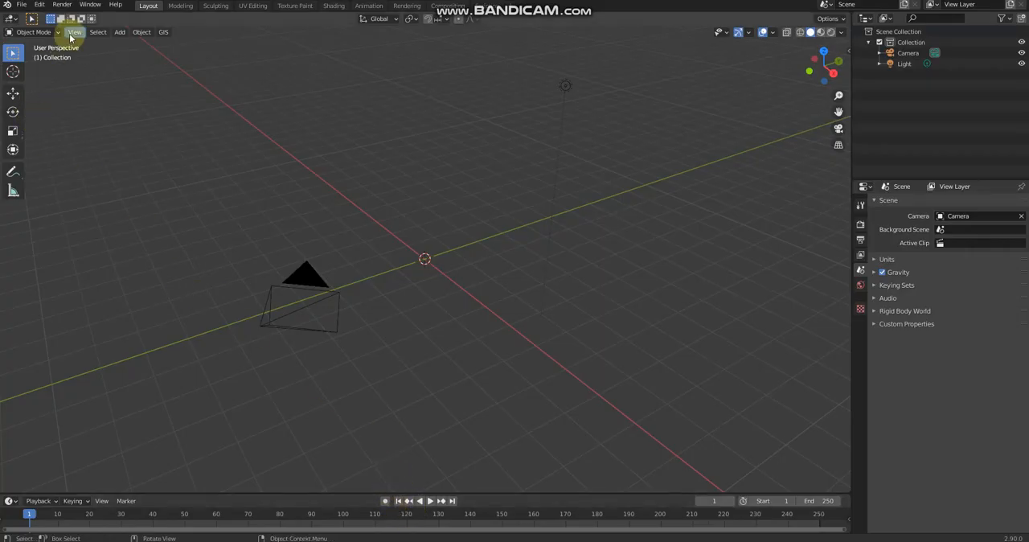
Enable the 3D View: BlenderGIS add-on in Preferences, review its settings and close Preferences
click(74, 32)
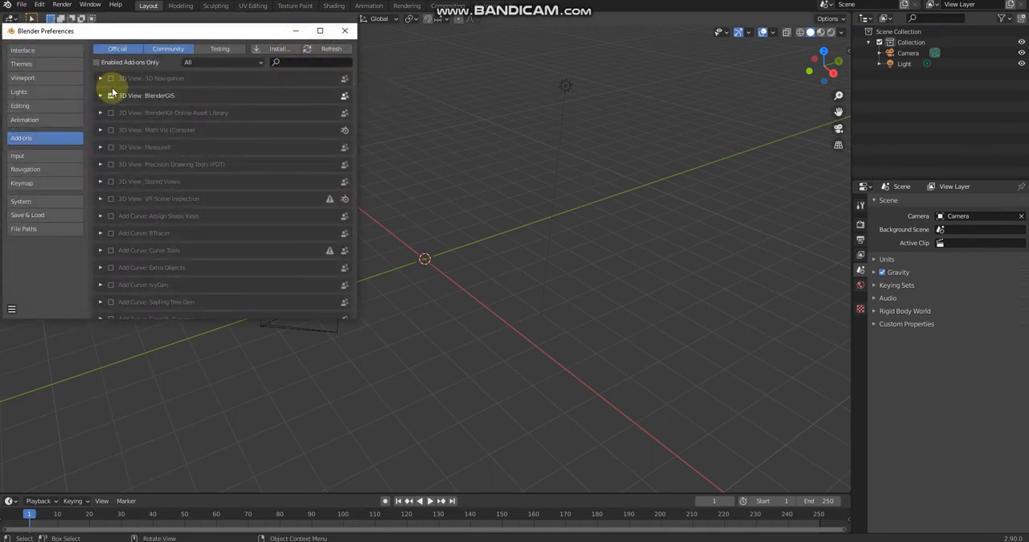
click(111, 95)
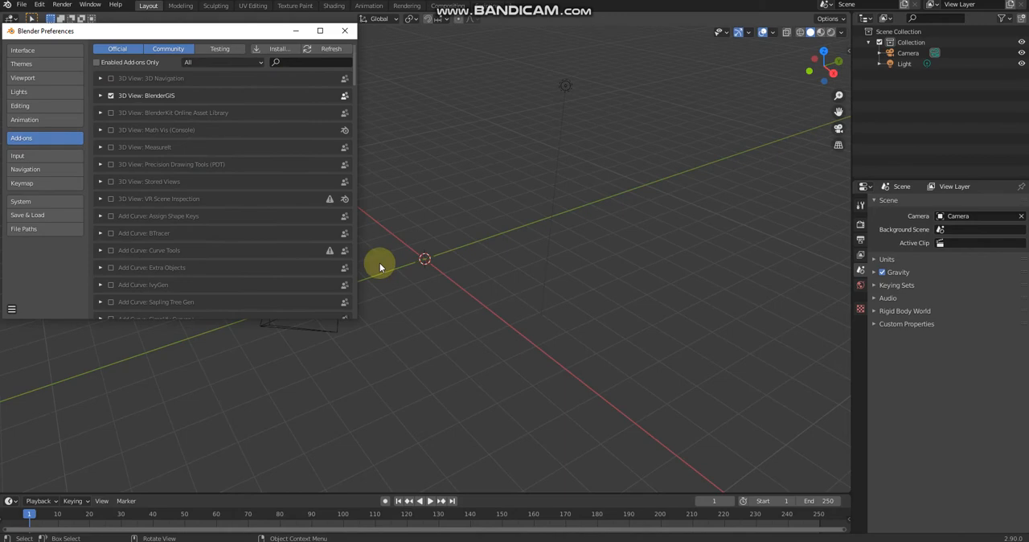
mouse_move(472, 192)
text(BlenderGIS)
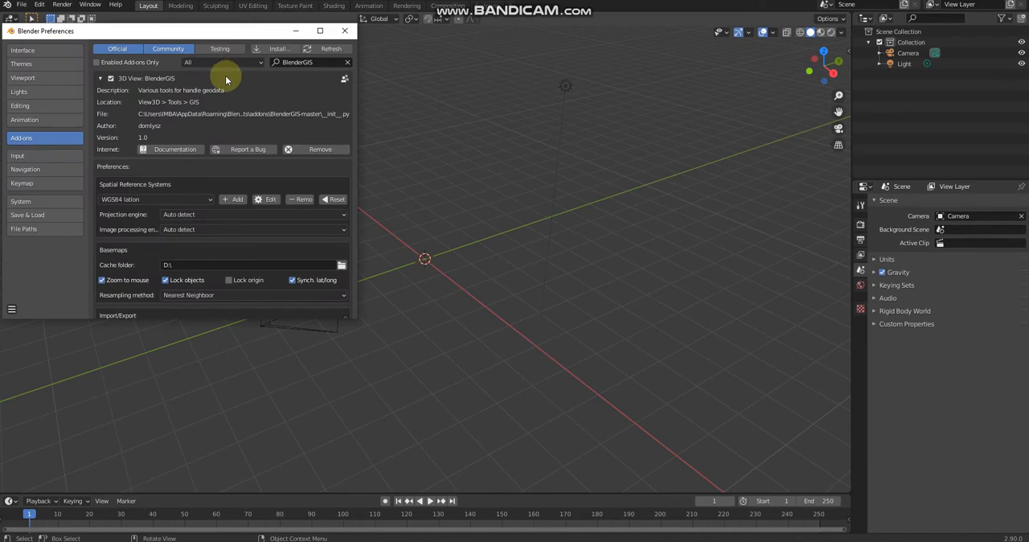
mouse_move(225, 109)
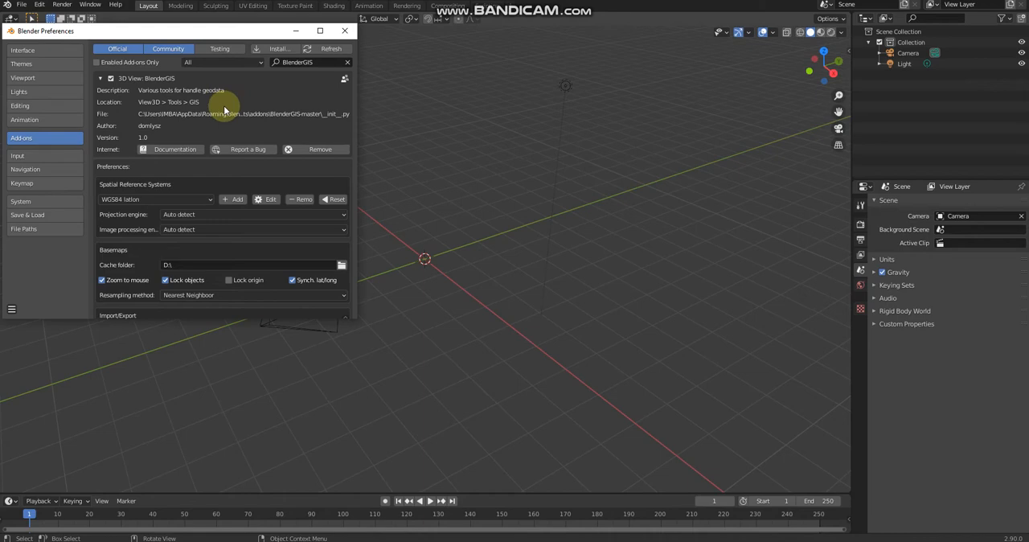
mouse_move(190, 61)
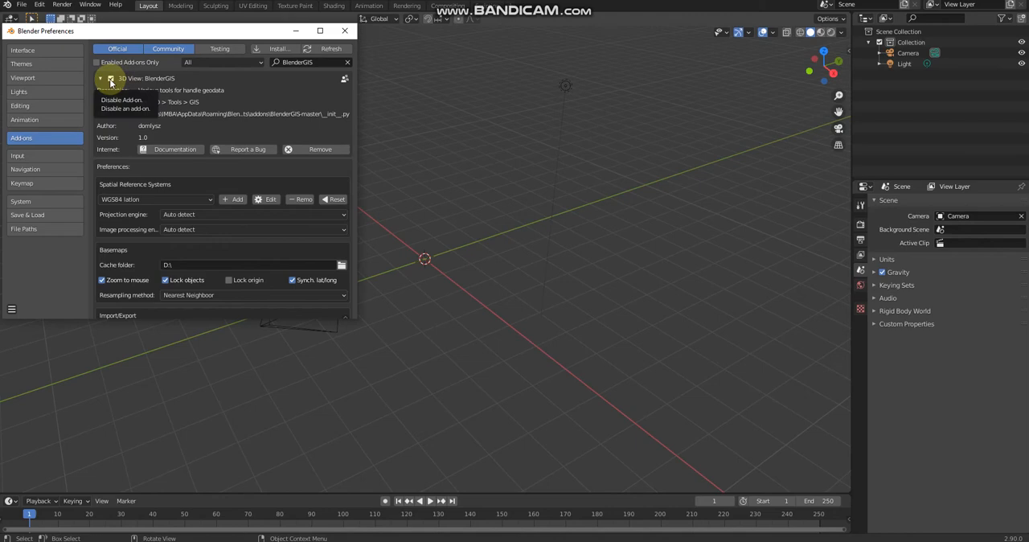
mouse_move(212, 216)
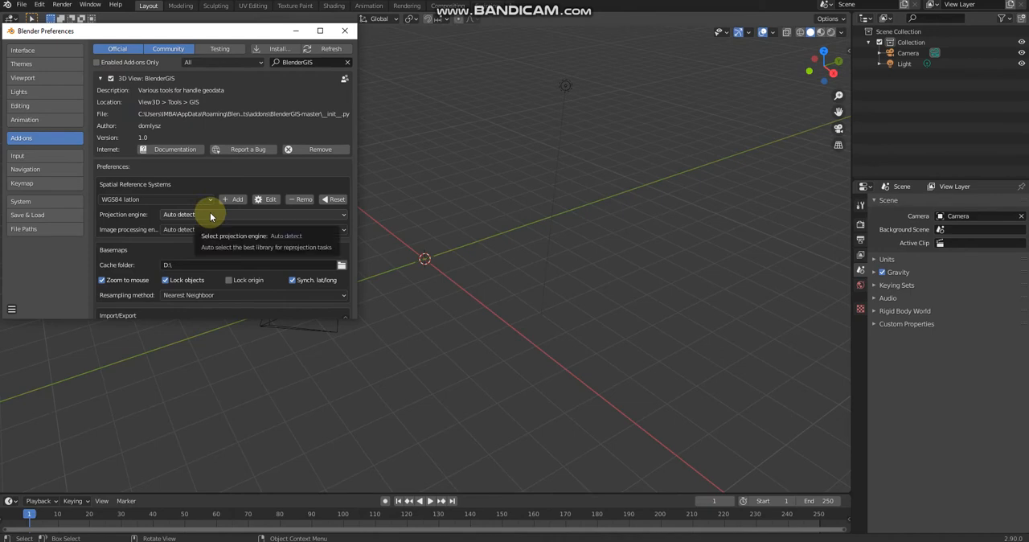
scroll(down, 3)
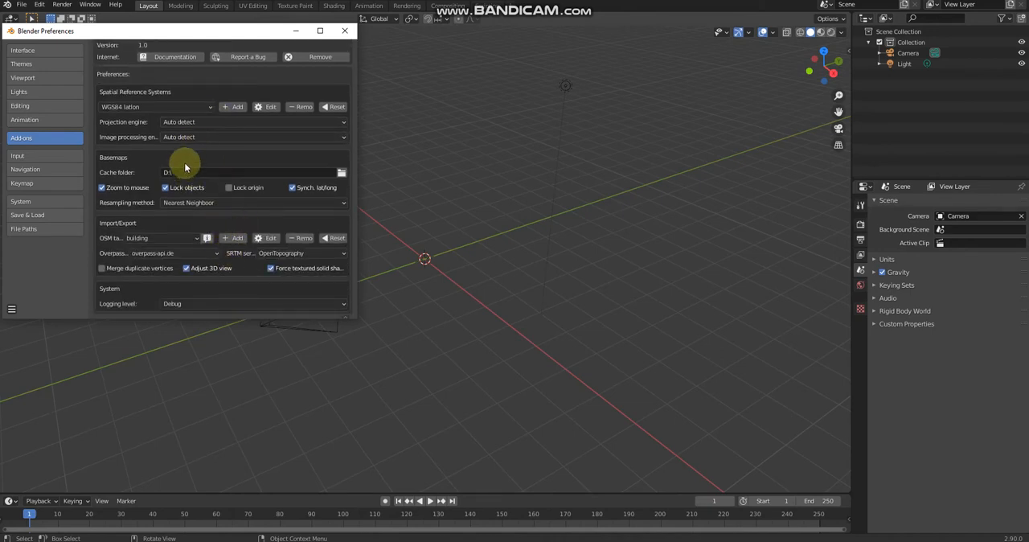
mouse_move(386, 188)
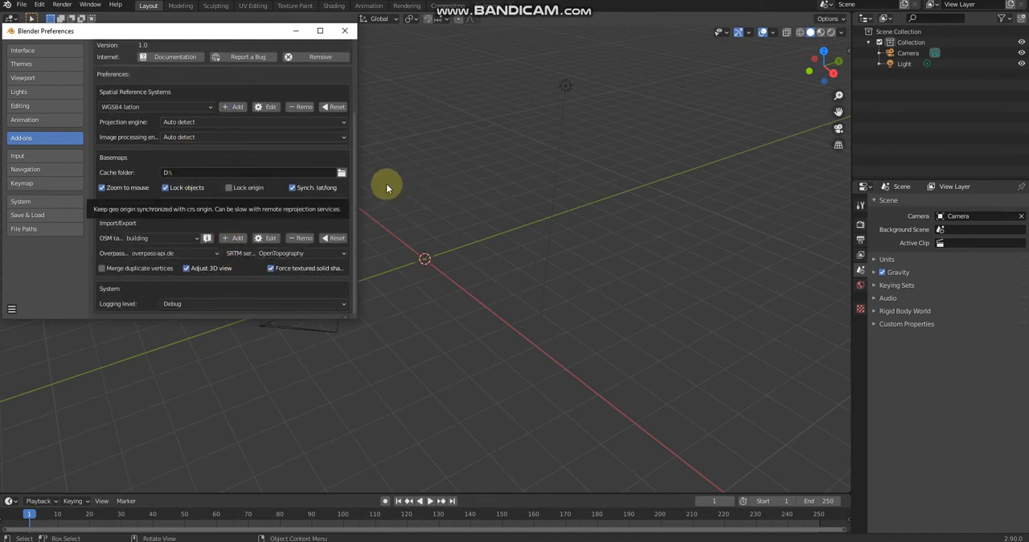
click(344, 31)
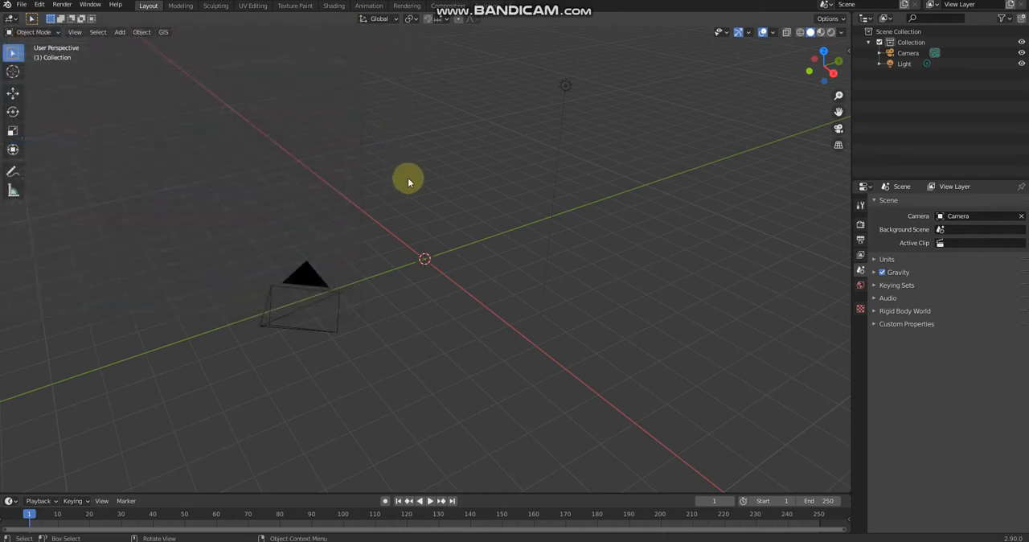
Add a web basemap with source Google and layer Satellite via GIS > Web geodata
click(163, 32)
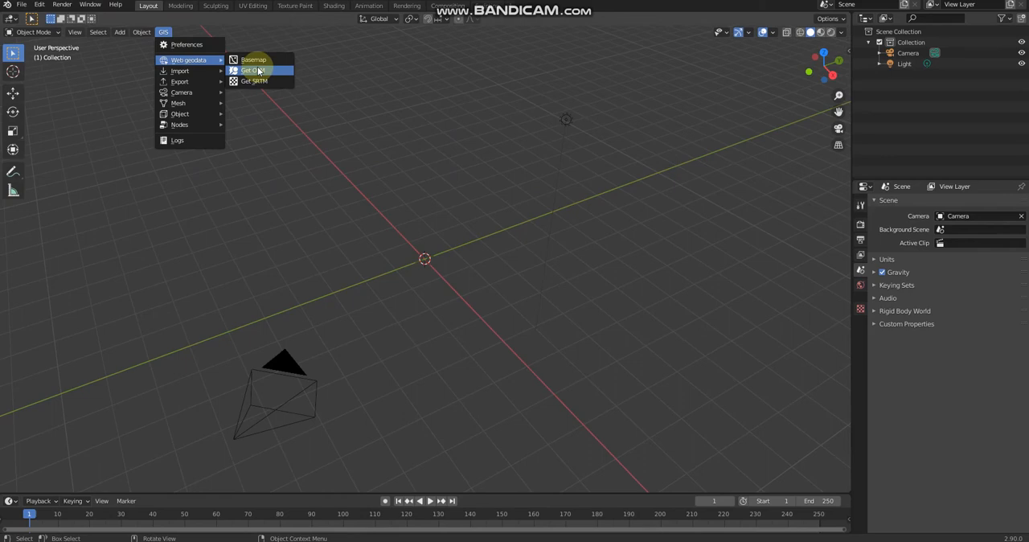
mouse_move(254, 59)
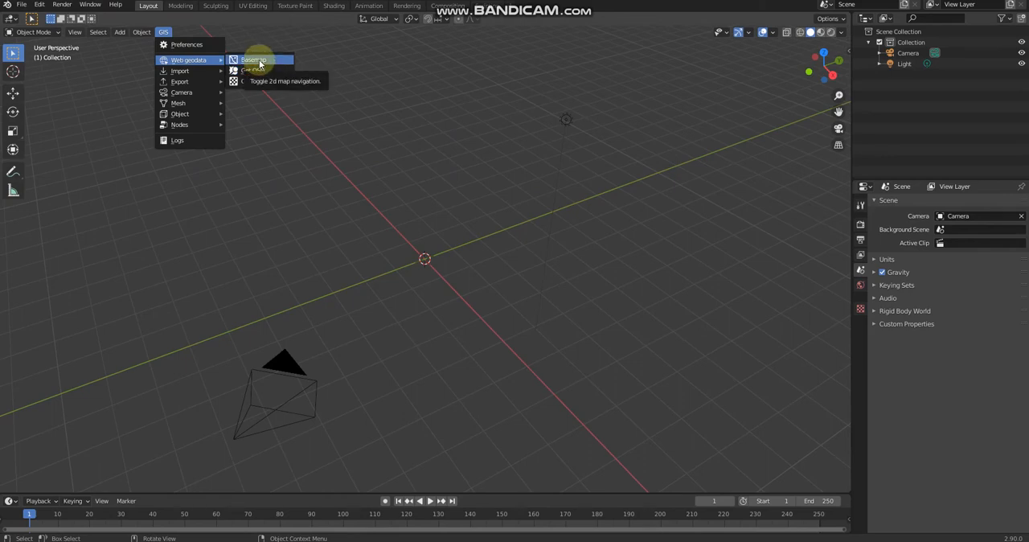
click(254, 59)
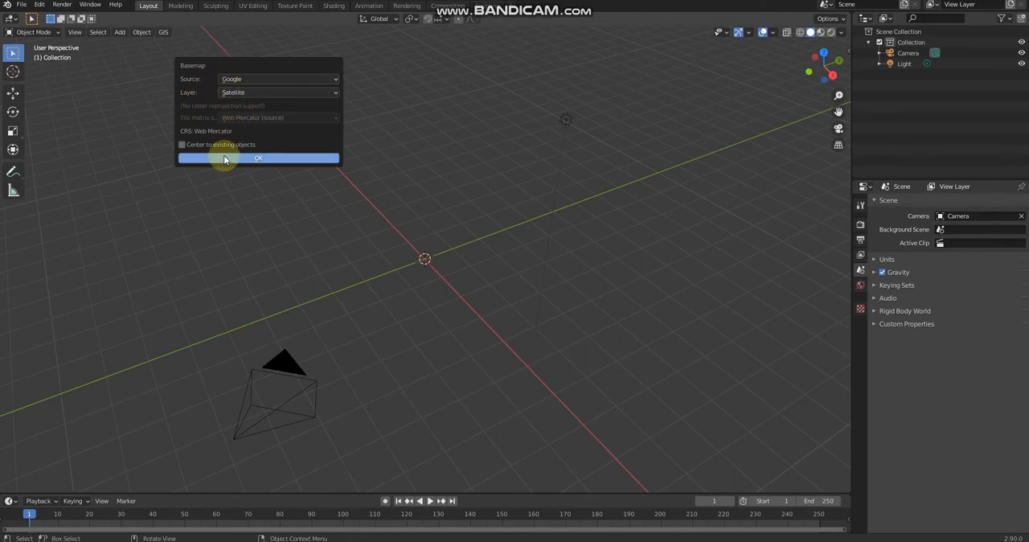
click(257, 158)
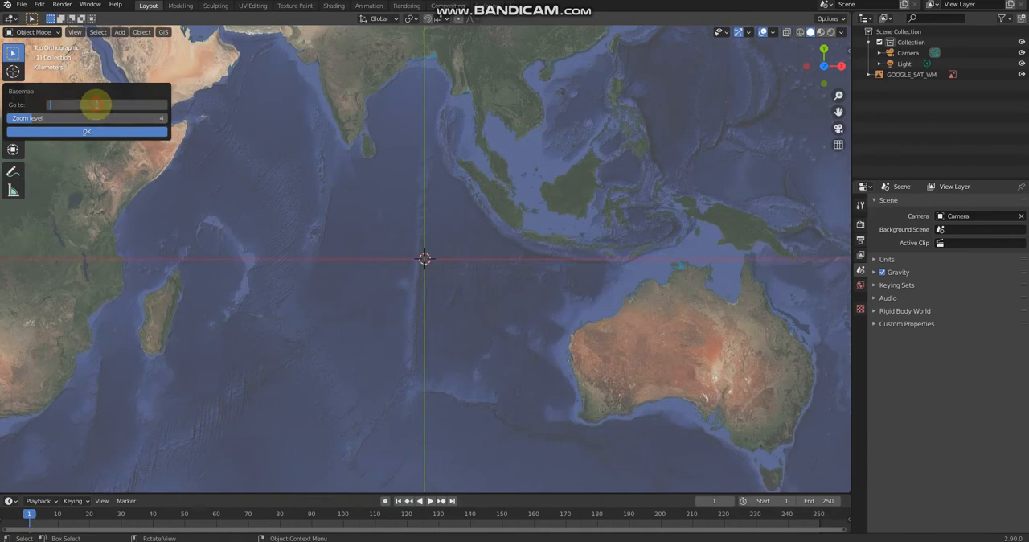
Fly the map to 'Sydney' at zoom level 22 with the Go to dialog
text(Sydney)
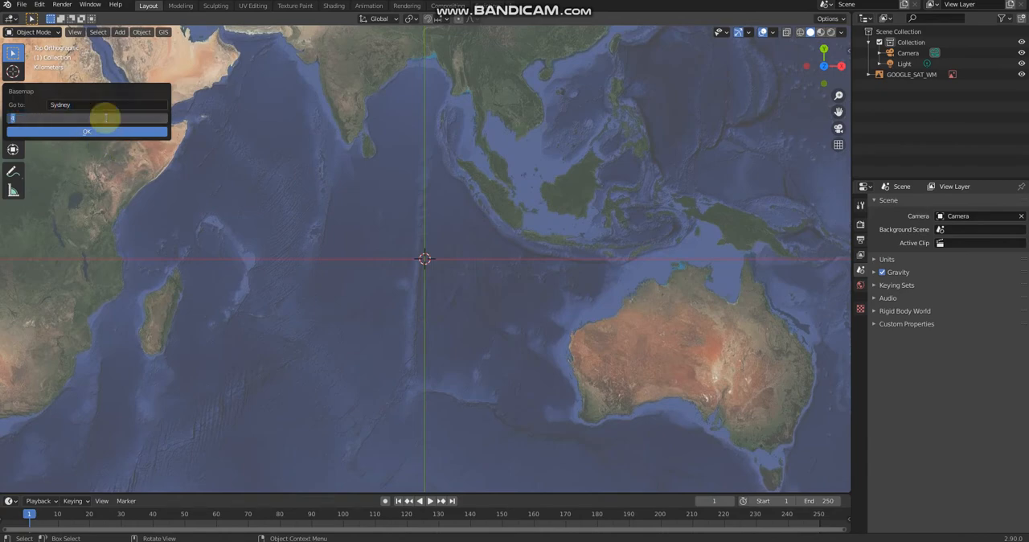
text(22)
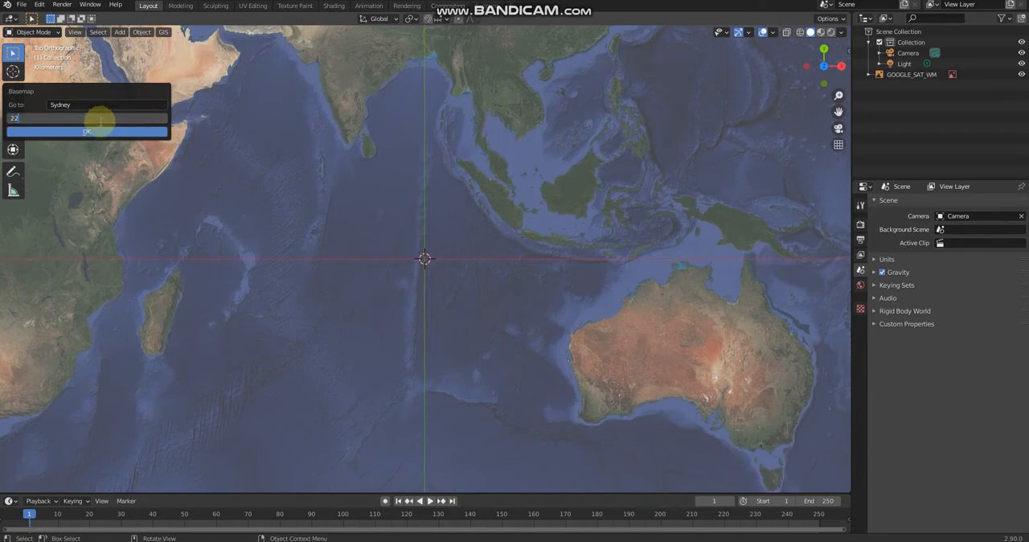
click(87, 132)
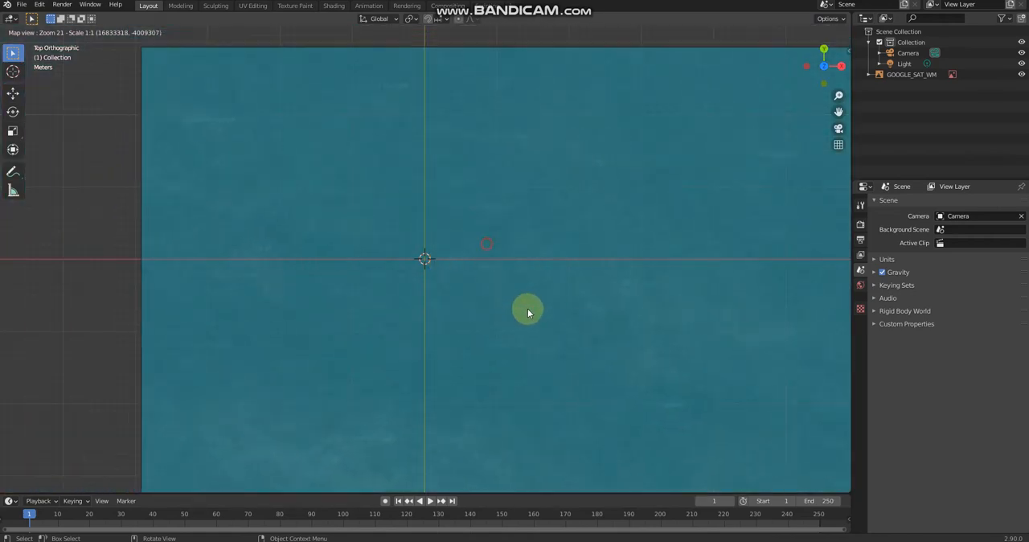
Zoom out and pan the basemap to centre Sydney Harbour and the bridge
scroll(down, 3)
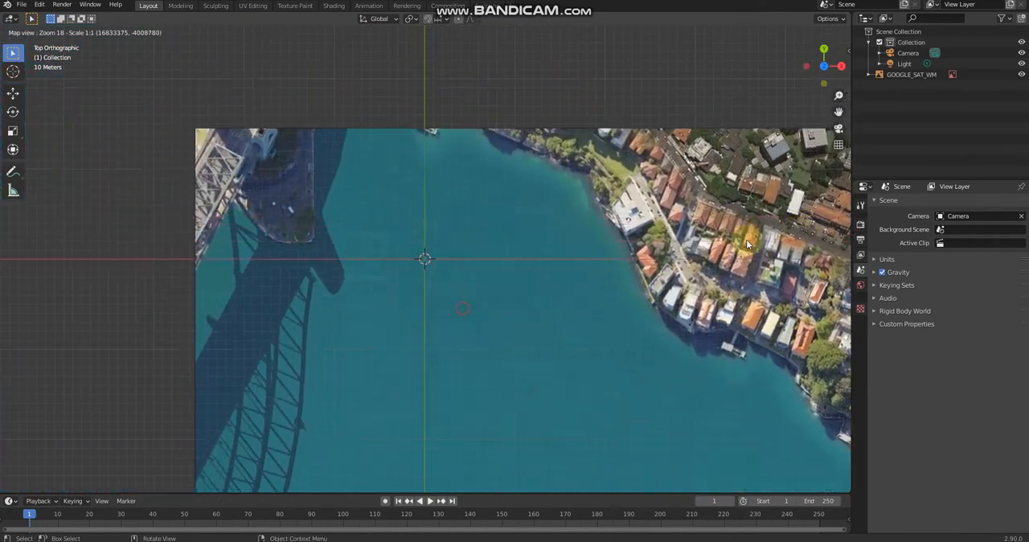
scroll(down, 3)
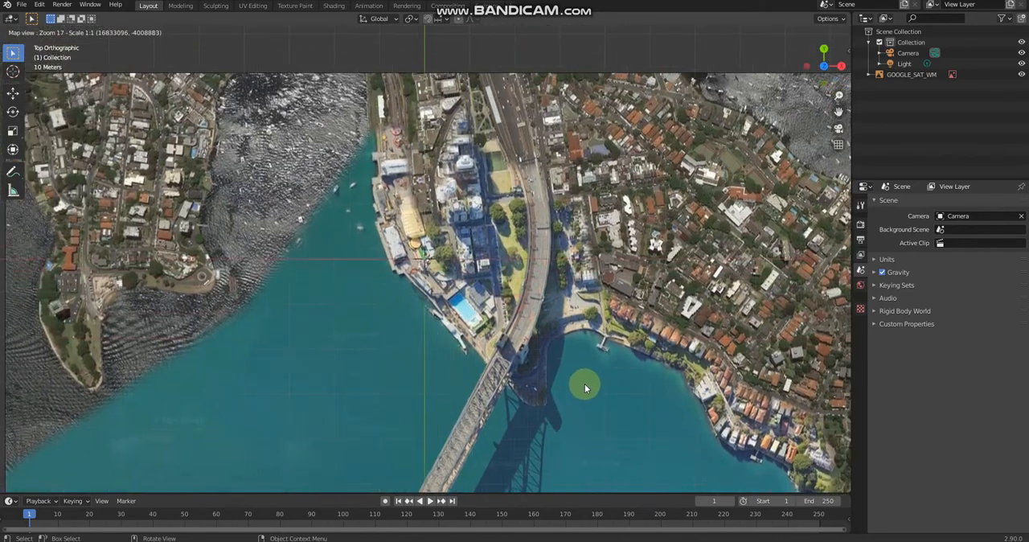
drag(585, 389, 595, 357)
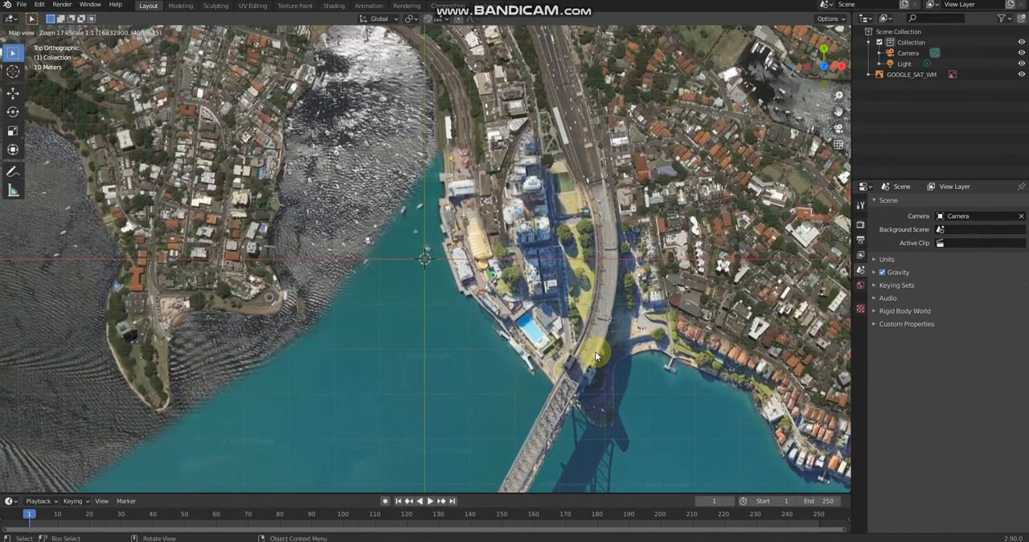
scroll(down, 3)
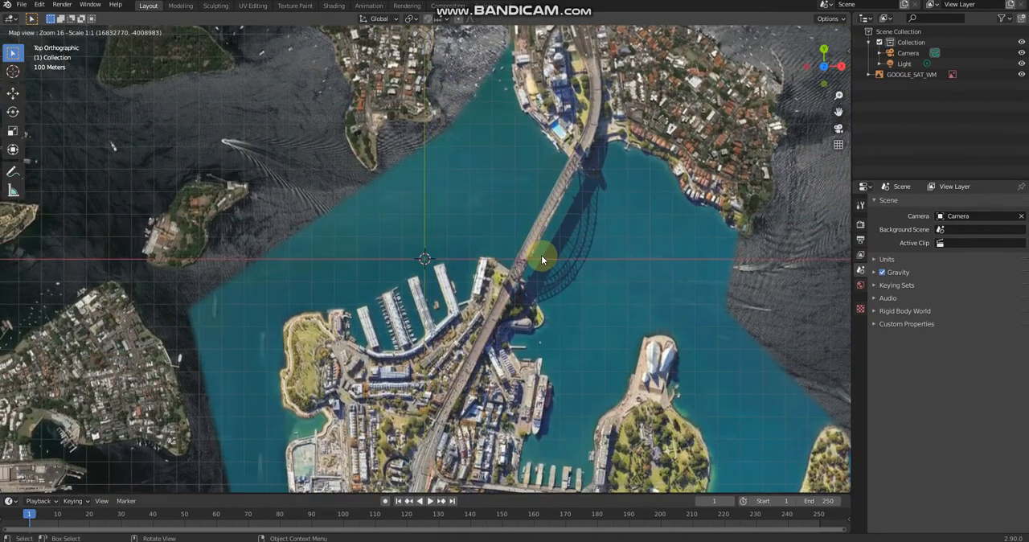
drag(543, 258, 476, 247)
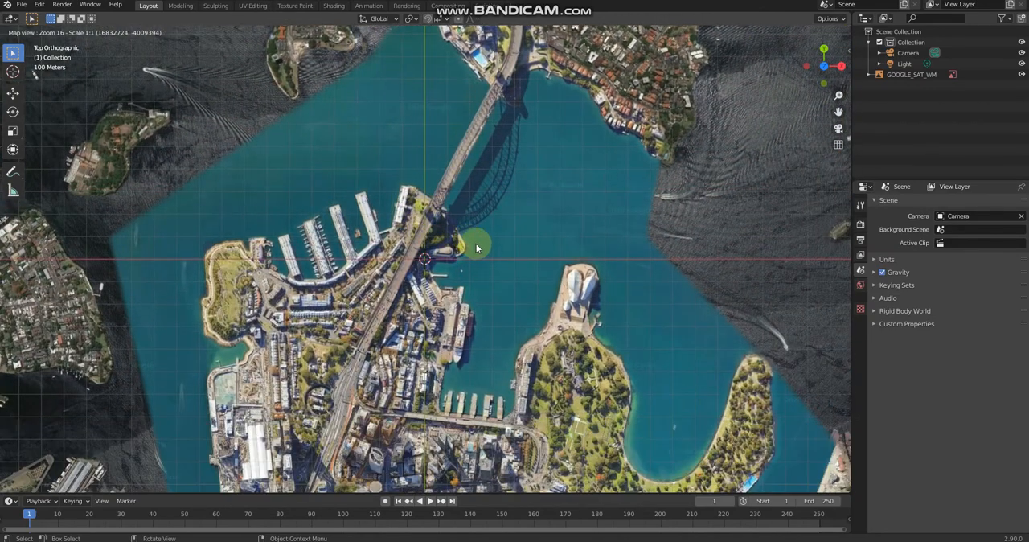
mouse_move(486, 256)
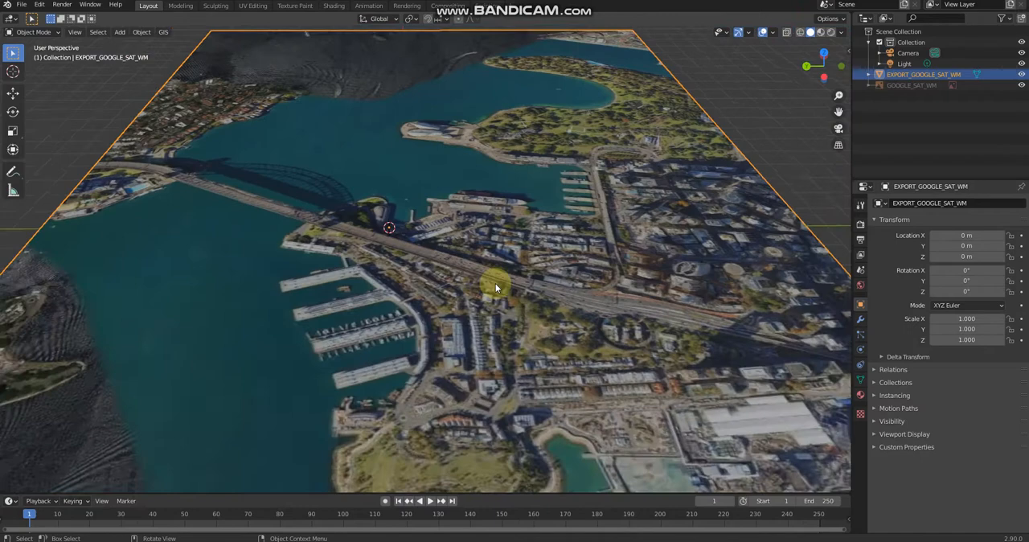
Bring up the Get OSM download settings from GIS > Web geodata
click(164, 32)
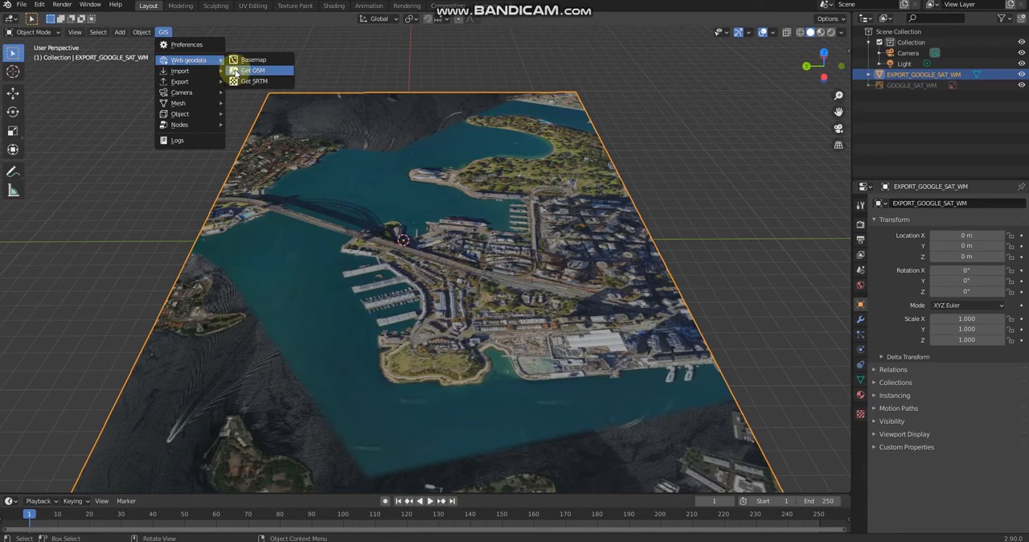
click(254, 69)
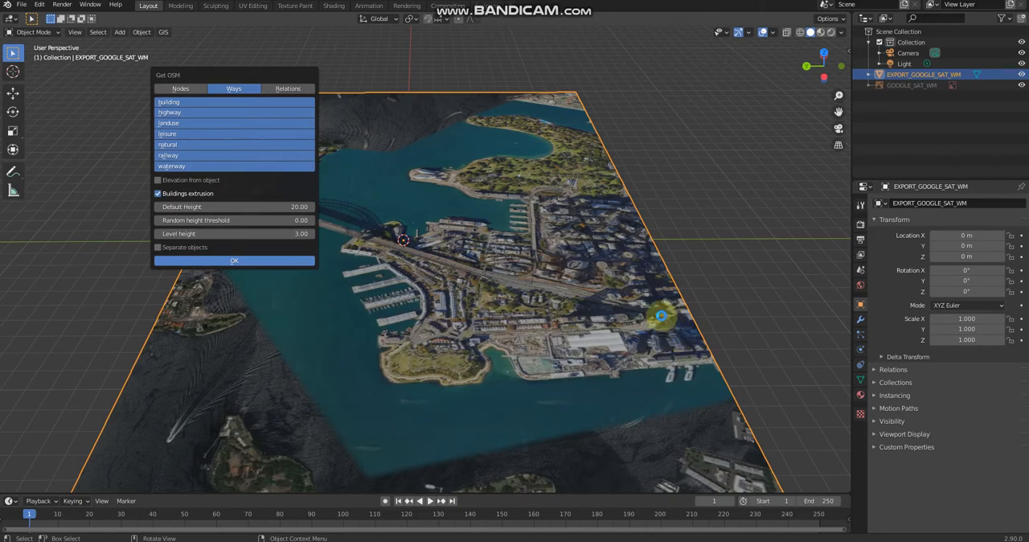
Download the OSM building, highway and natural layers with extruded buildings and inspect the city
click(234, 260)
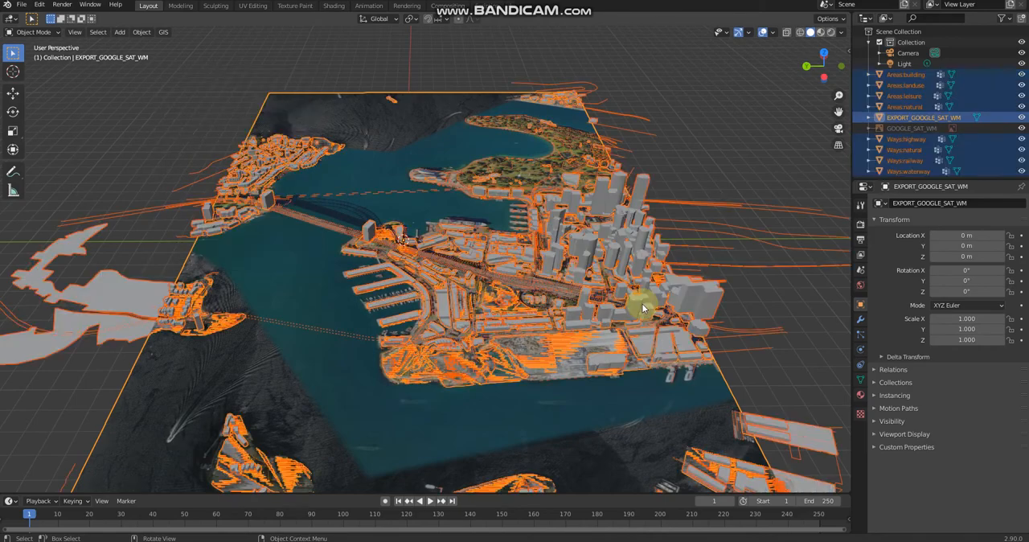
drag(642, 309, 662, 270)
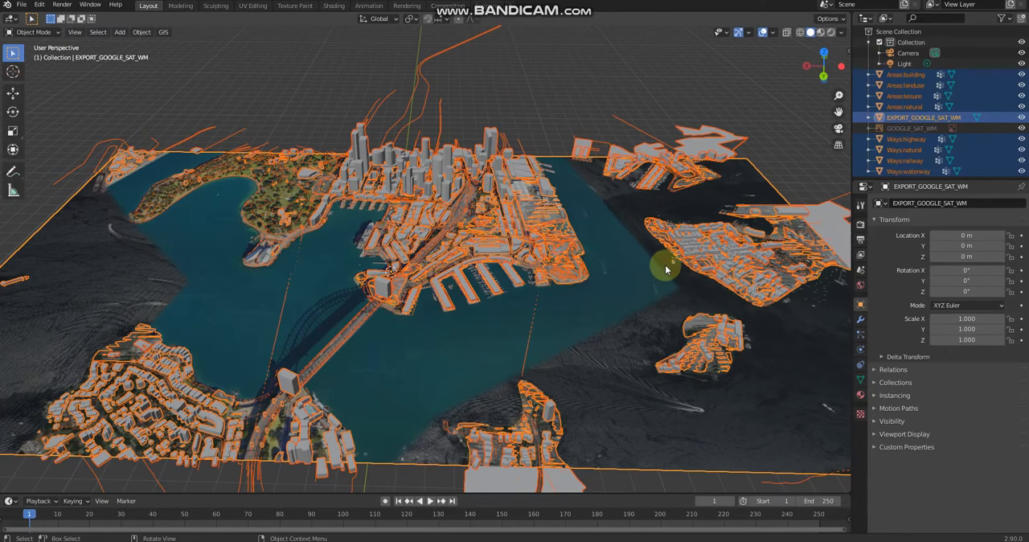
drag(665, 270, 485, 298)
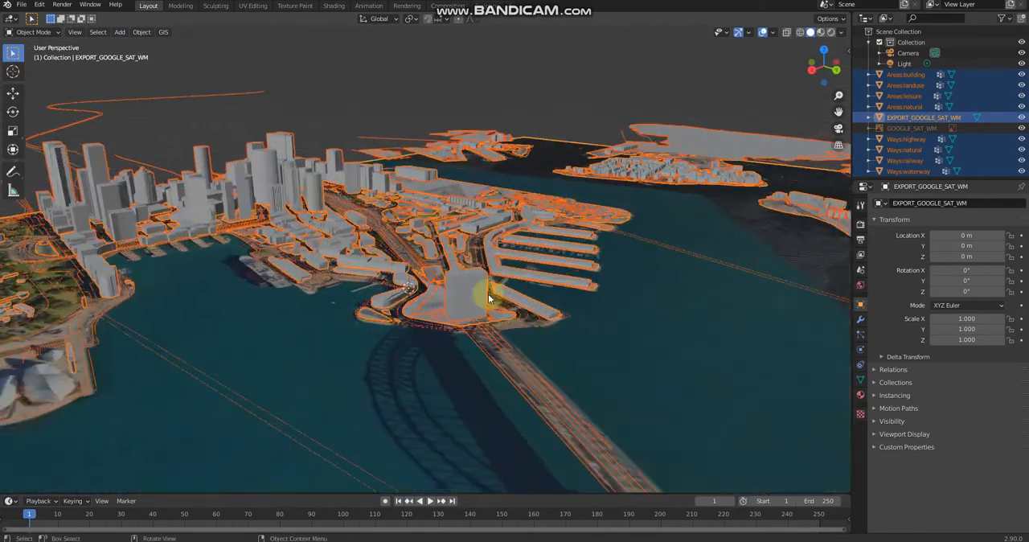
Request SRTM elevation data for the terrain via GIS > Web geodata > Get SRTM
click(164, 32)
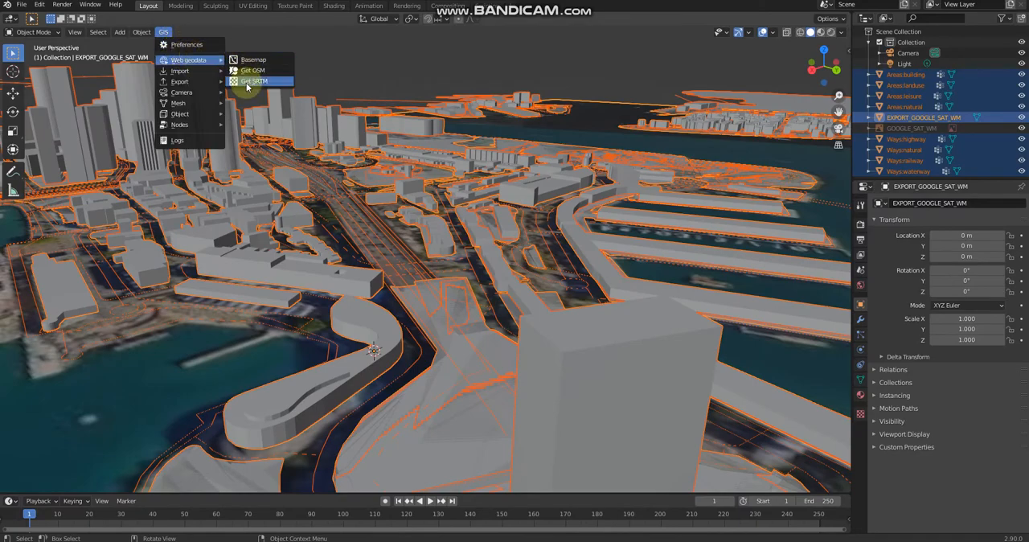
click(254, 80)
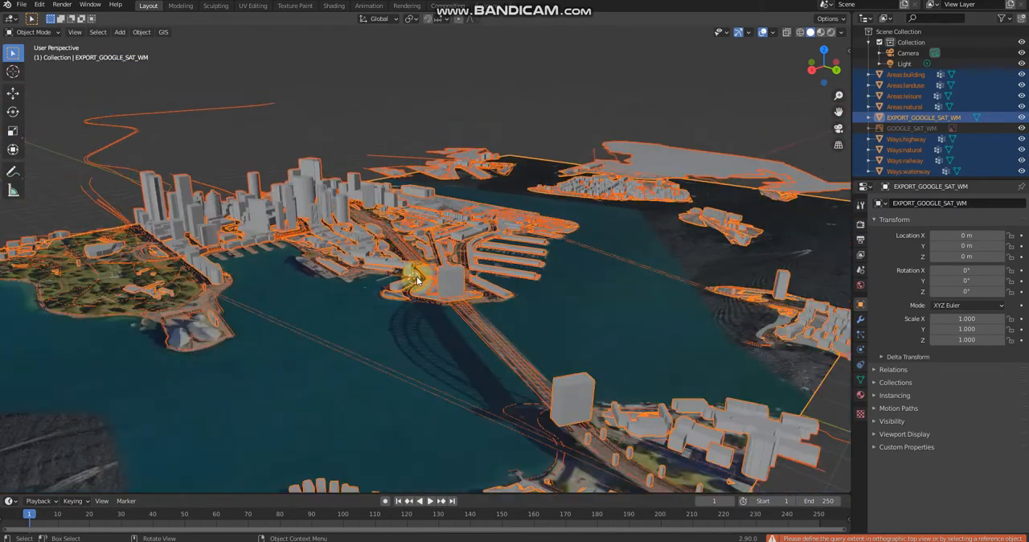
drag(418, 276, 235, 283)
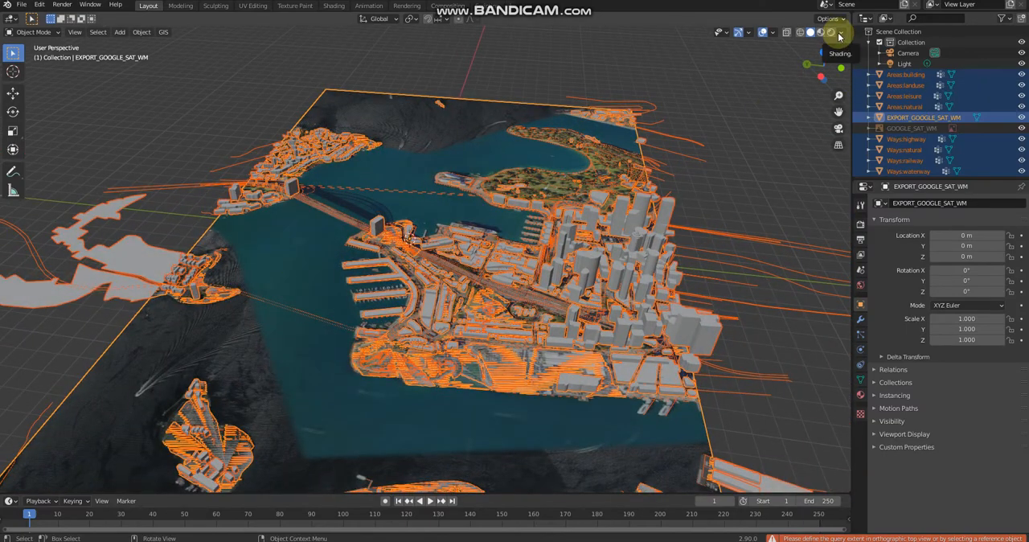
Toggle a shading effect such as Shadow or Cavity in the Viewport Shading popover
click(838, 32)
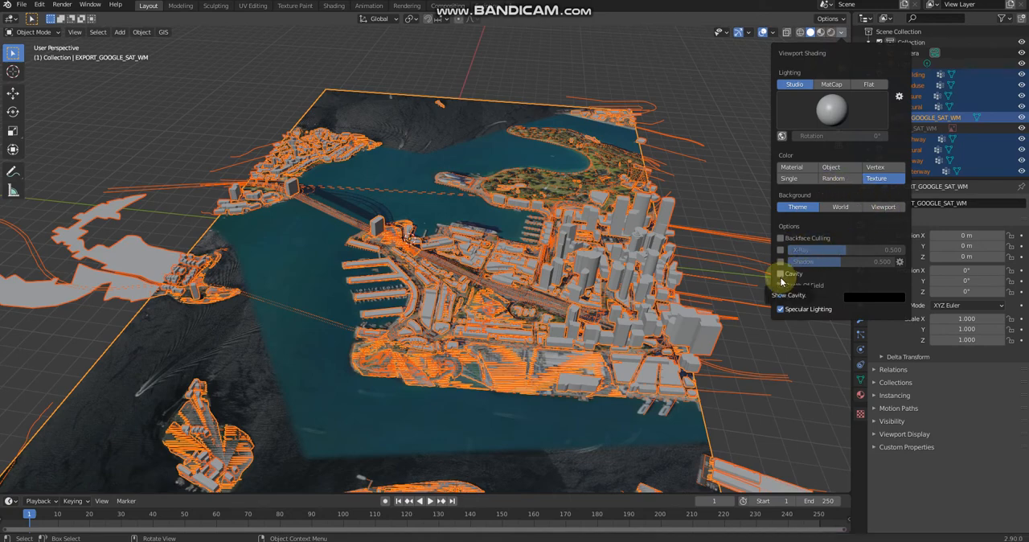
click(780, 274)
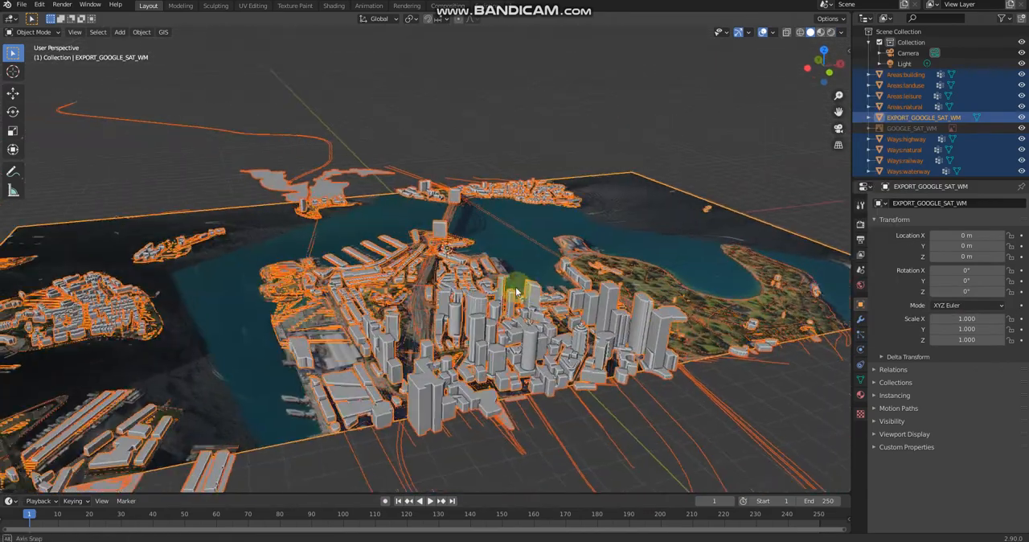
drag(514, 289, 505, 351)
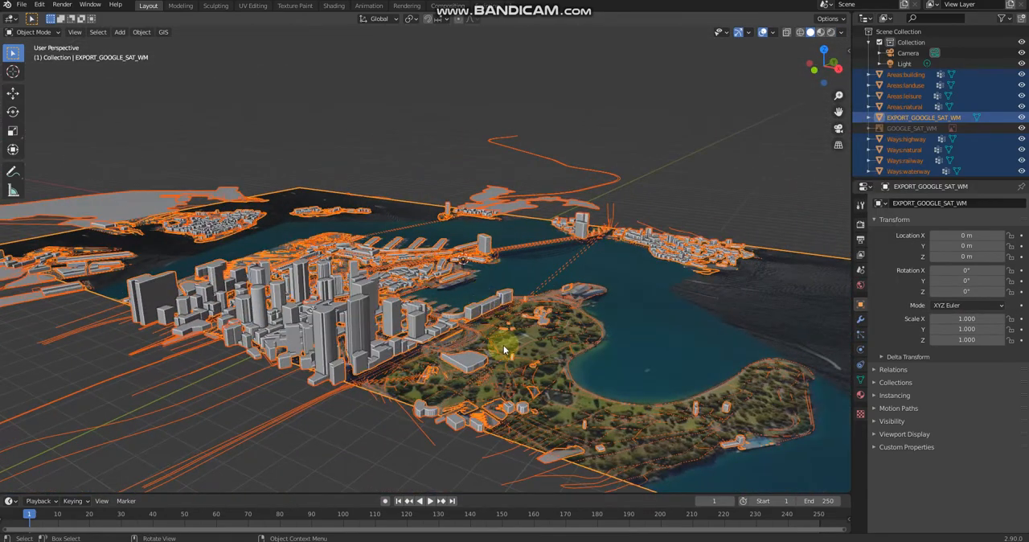
drag(505, 351, 450, 388)
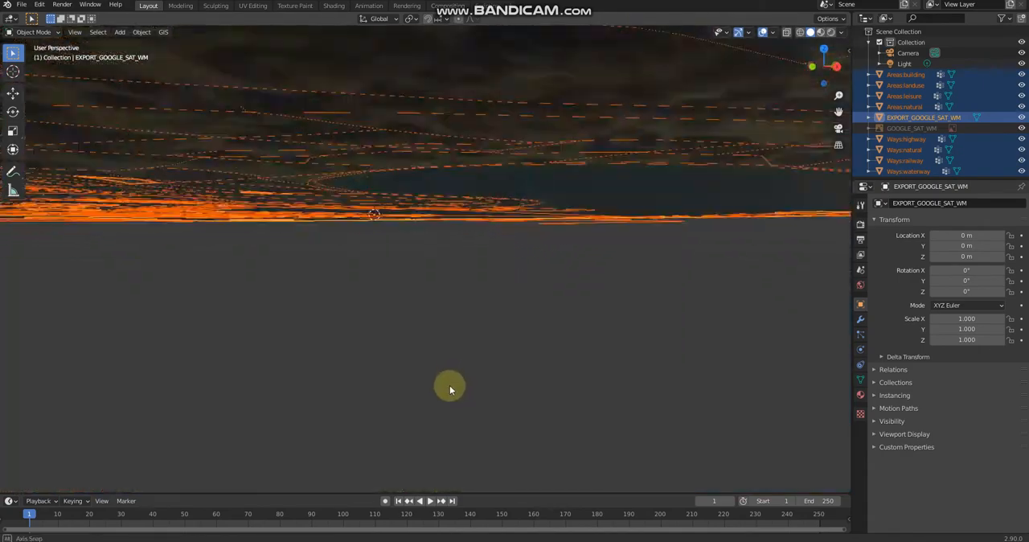
drag(450, 389, 447, 334)
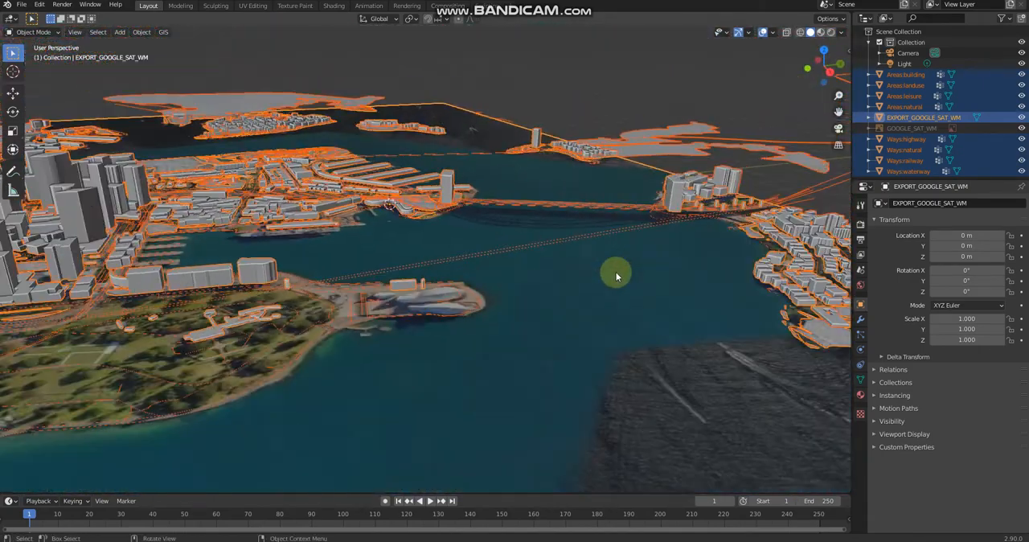
drag(617, 273, 517, 298)
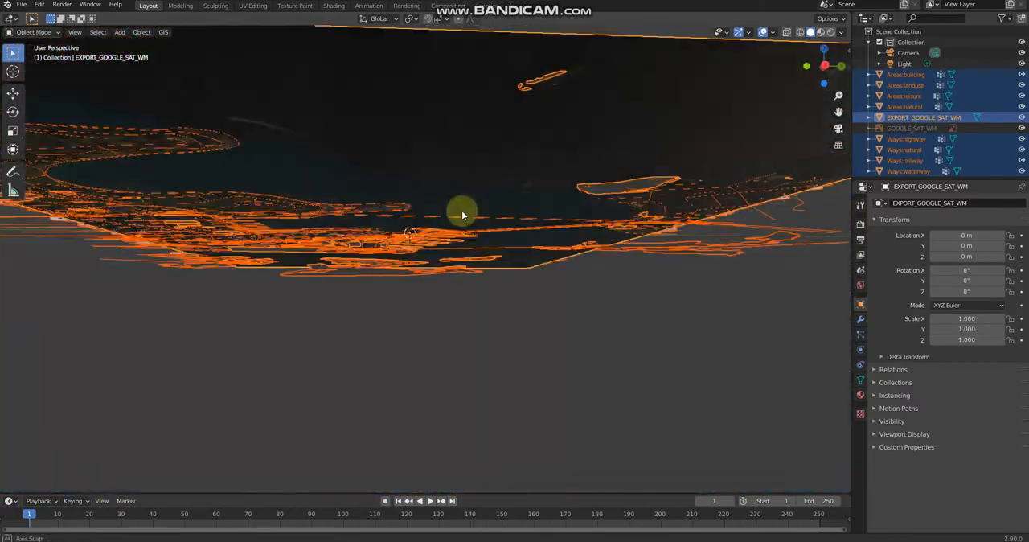
drag(463, 216, 538, 250)
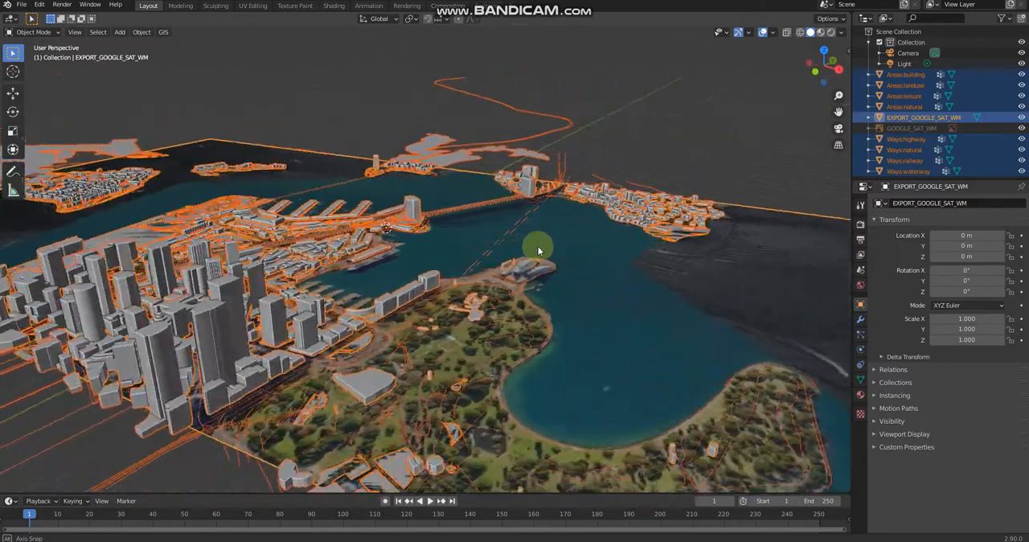
drag(539, 249, 453, 292)
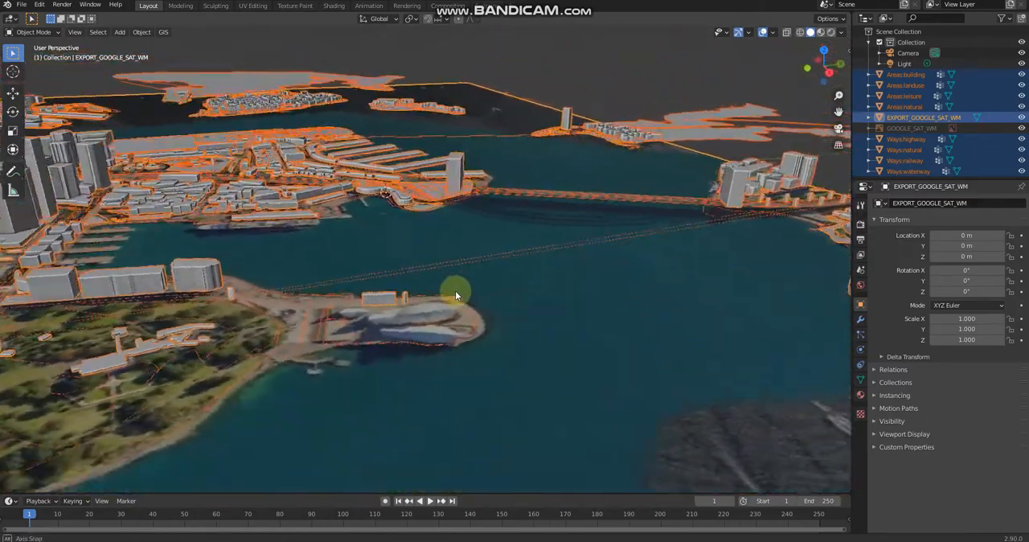
drag(456, 292, 384, 269)
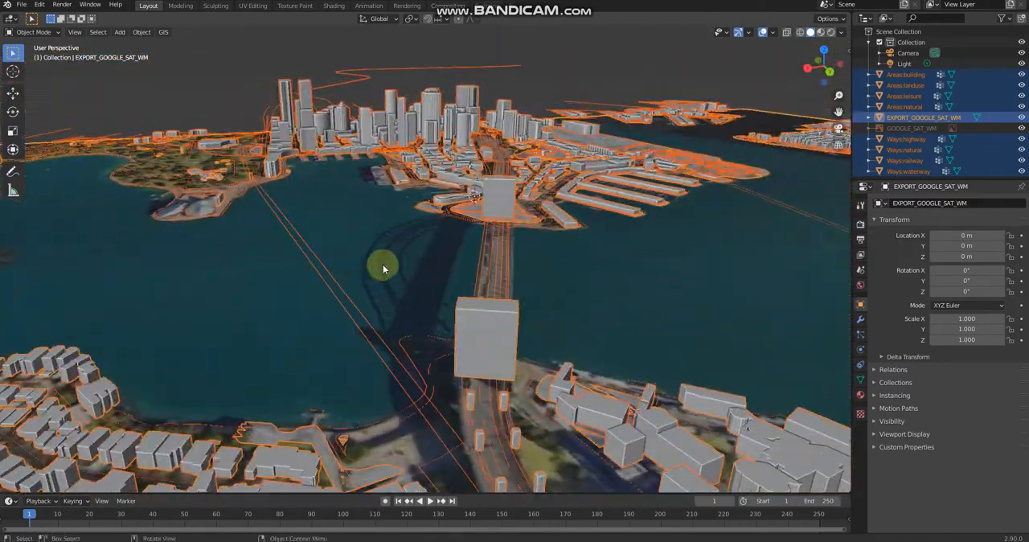
drag(383, 270, 360, 277)
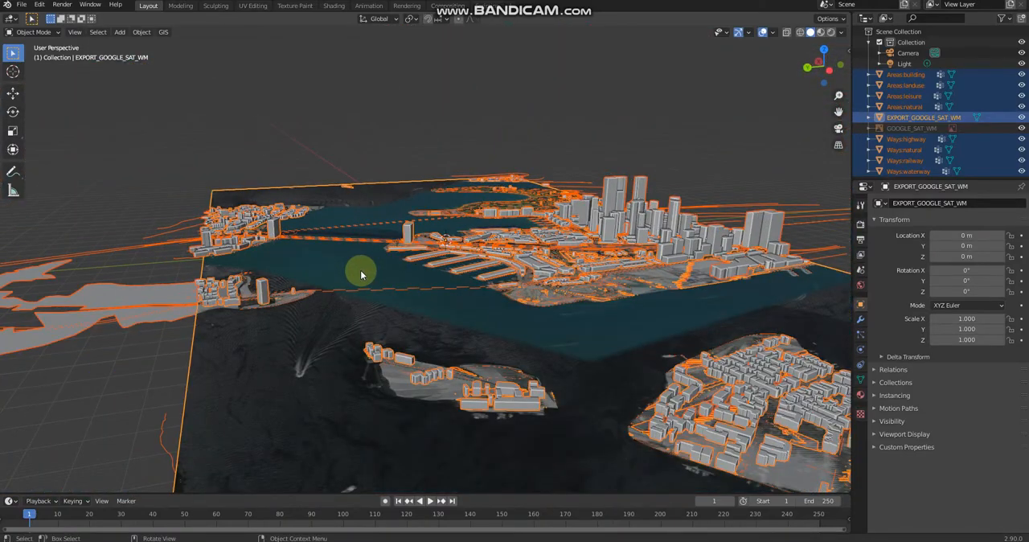
drag(362, 273, 614, 366)
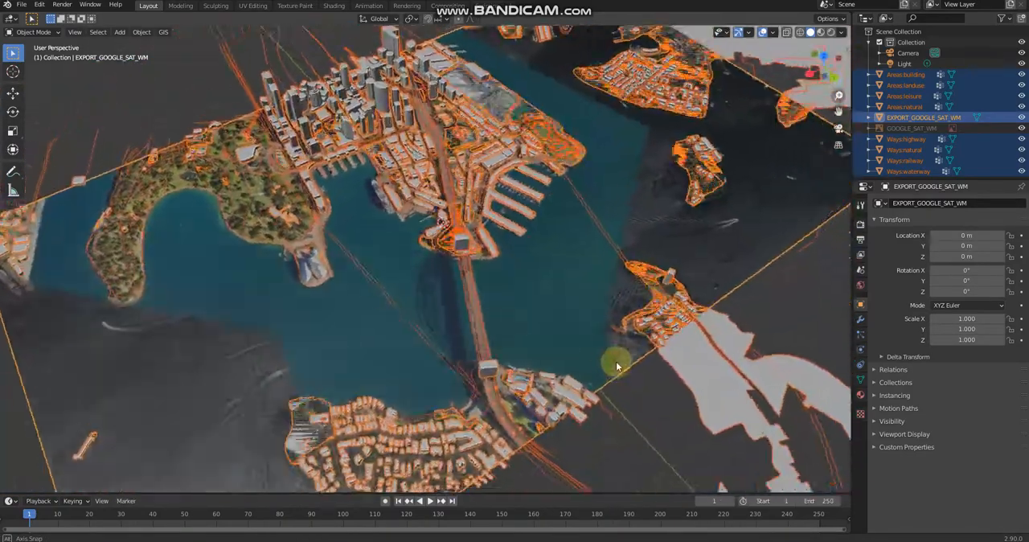
drag(617, 367, 420, 257)
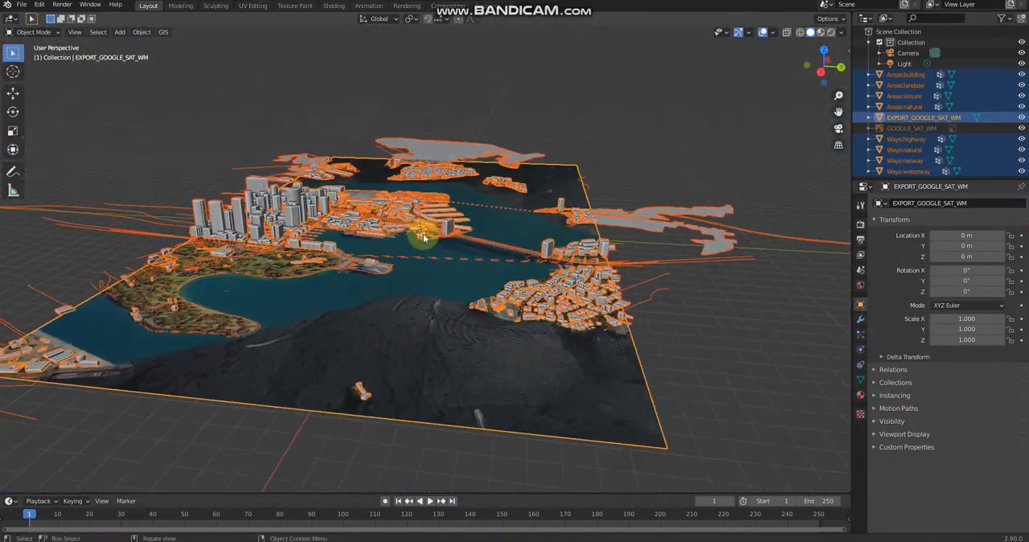
drag(426, 241, 410, 233)
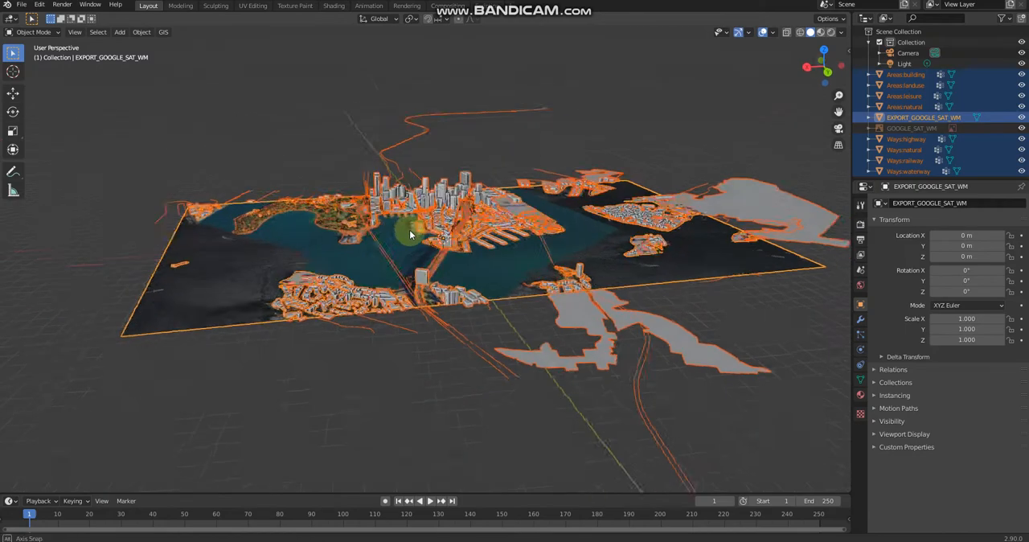